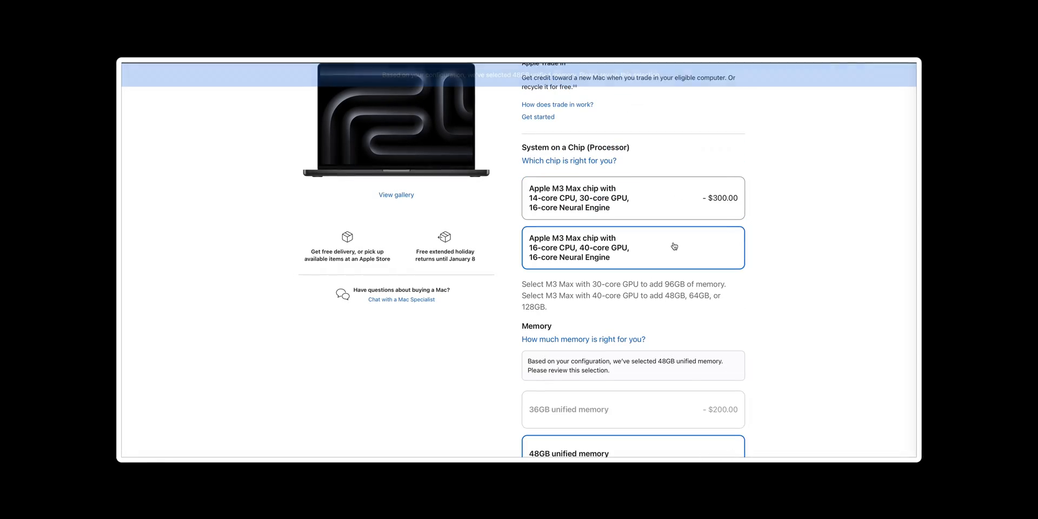
Scroll to Memory and choose 128GB unified memory for the 16-core M3 Max configuration
scroll("down", 3)
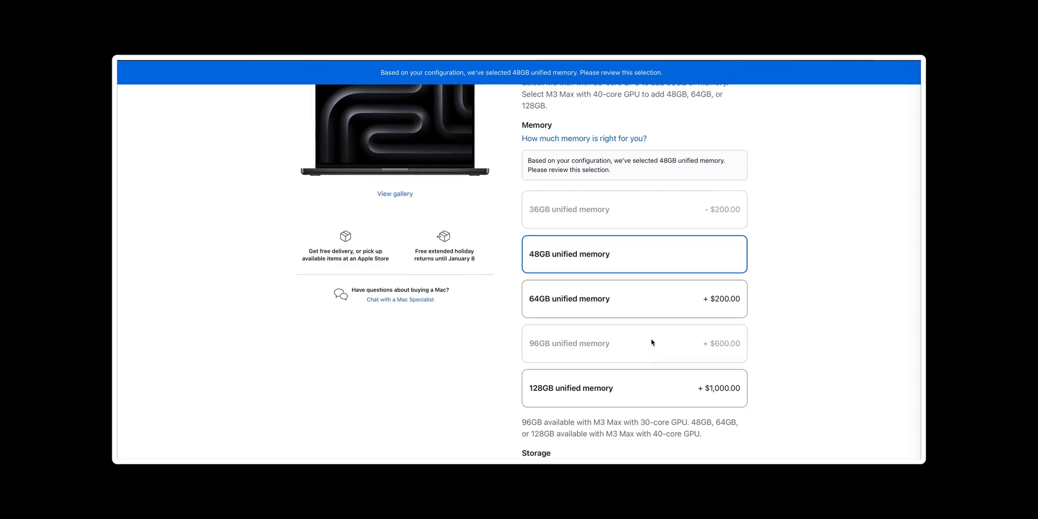
scroll("down", 3)
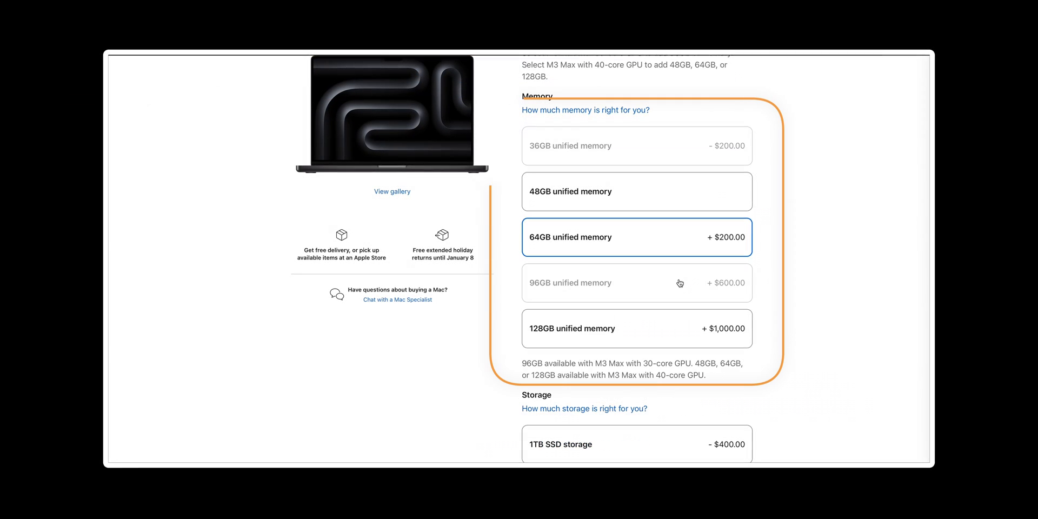
left_click(637, 328)
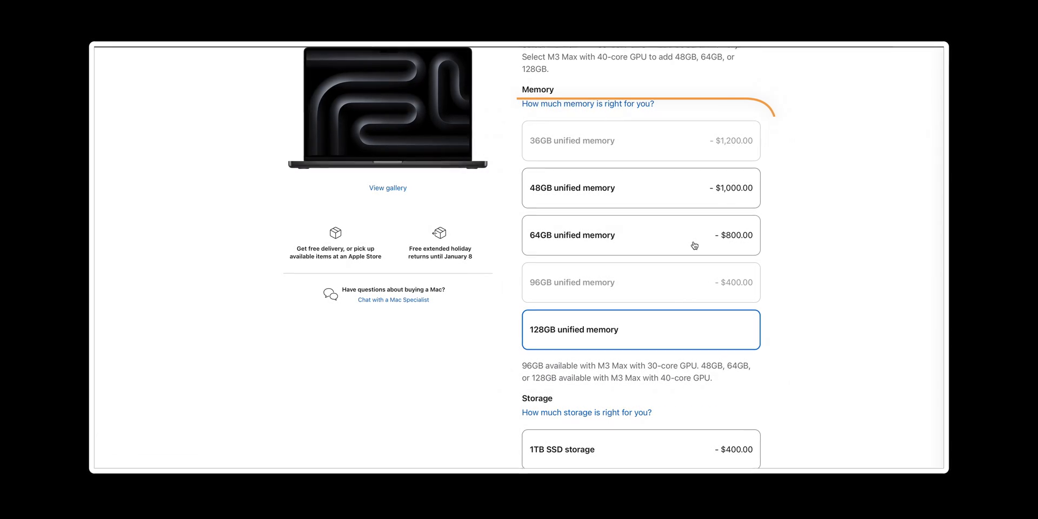
scroll("down", 3)
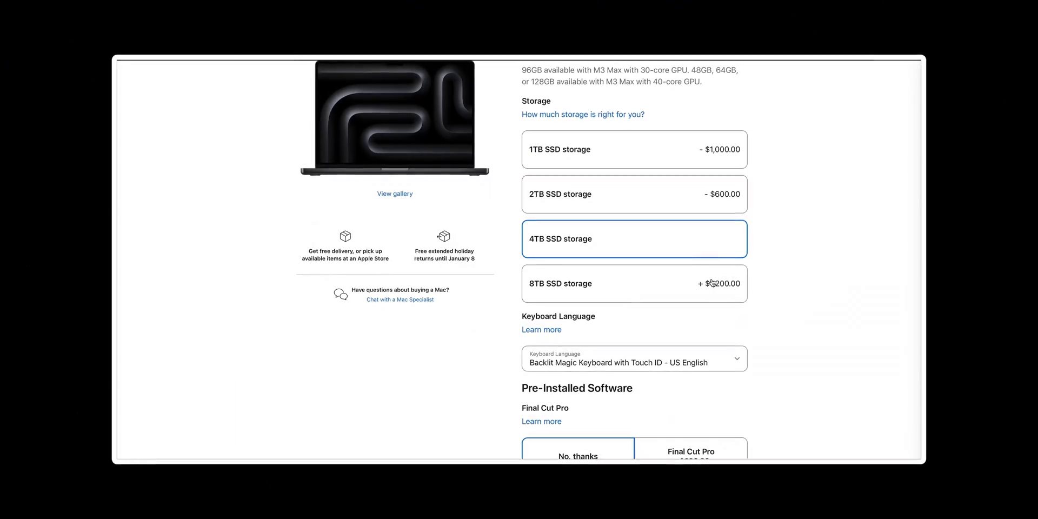
Compare 2TB and 4TB SSD storage, then settle on 1TB SSD
left_click(634, 283)
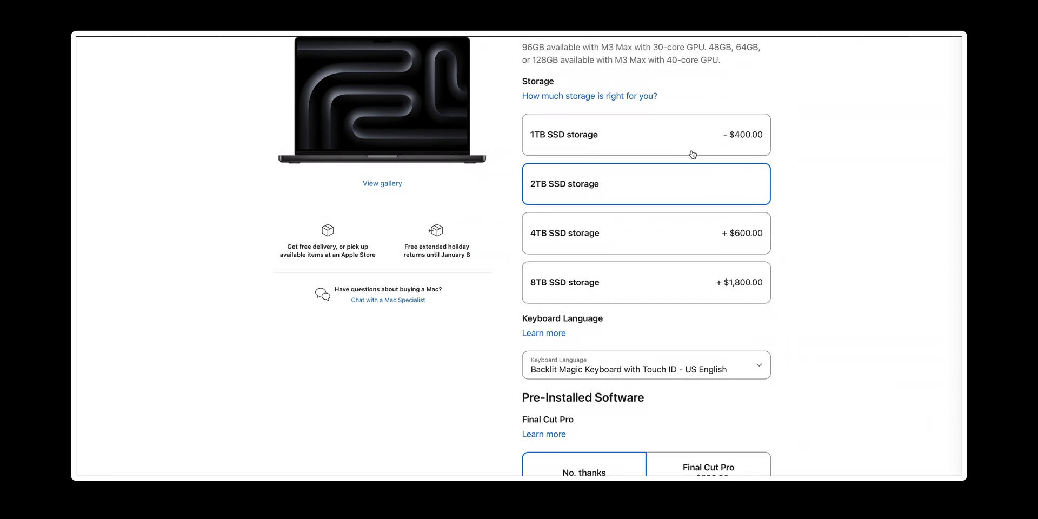
left_click(645, 232)
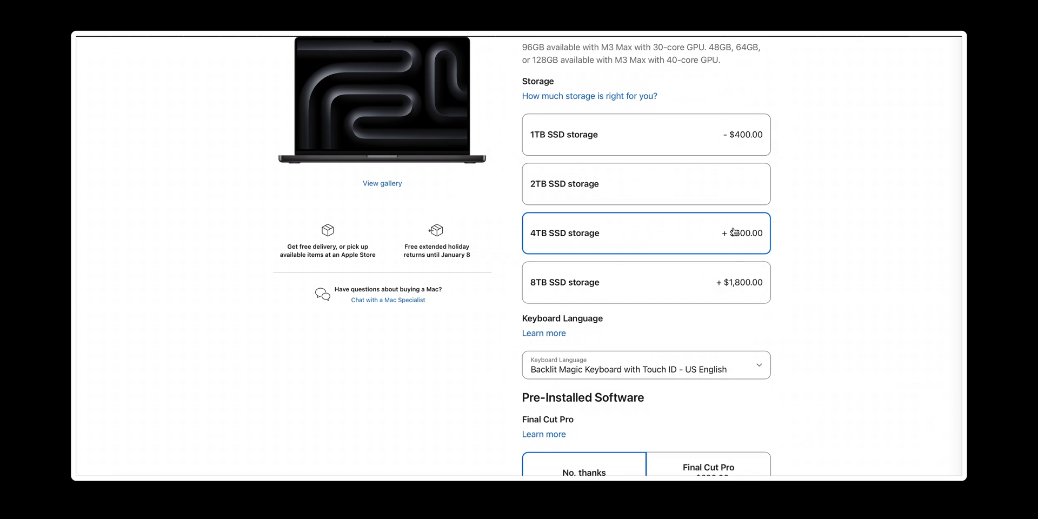
left_click(645, 135)
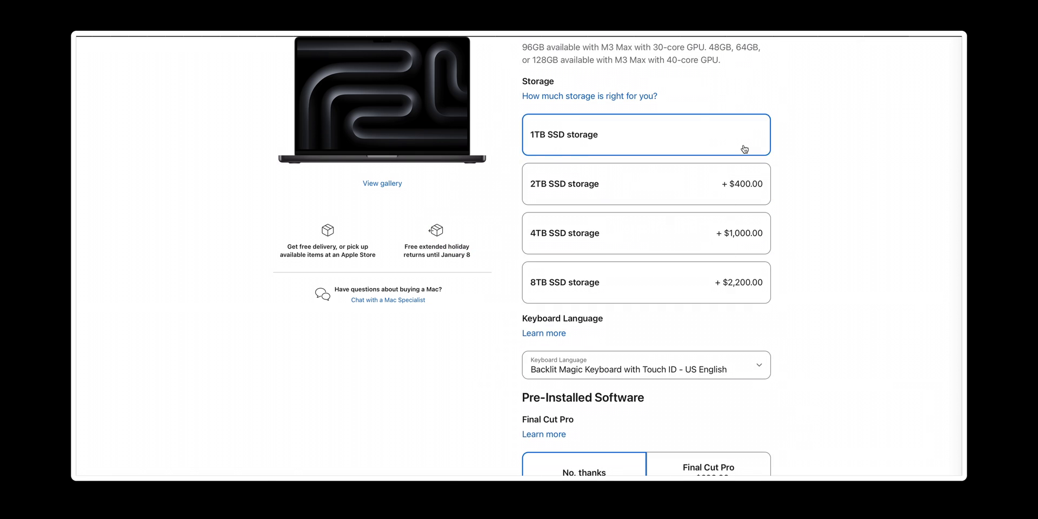